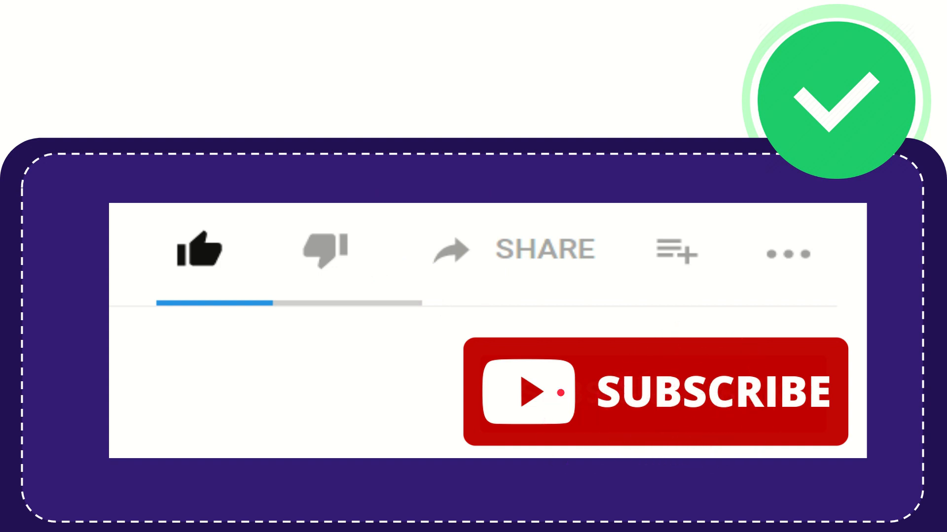
pyautogui.click(199, 252)
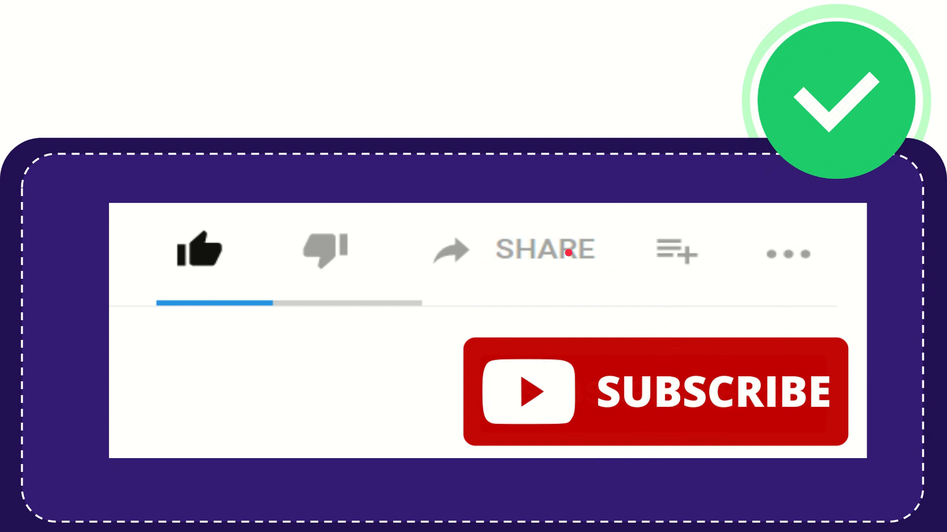
pyautogui.moveTo(548, 300)
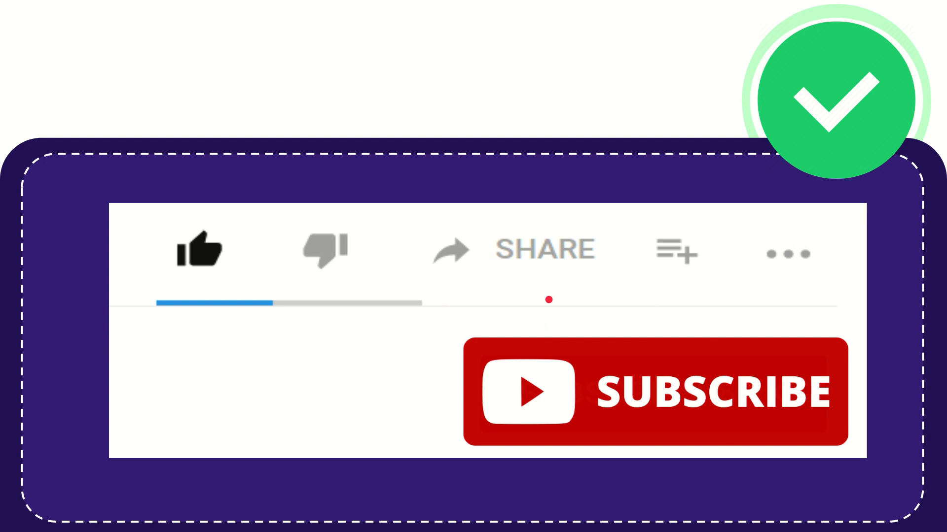